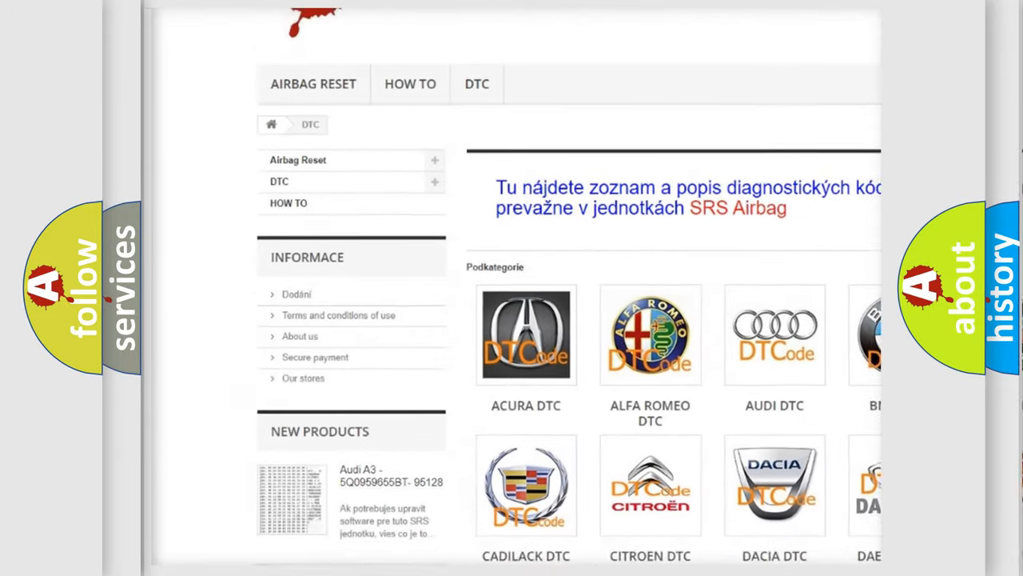
{"action": "scroll", "scroll_direction": "down", "scroll_amount": 3}
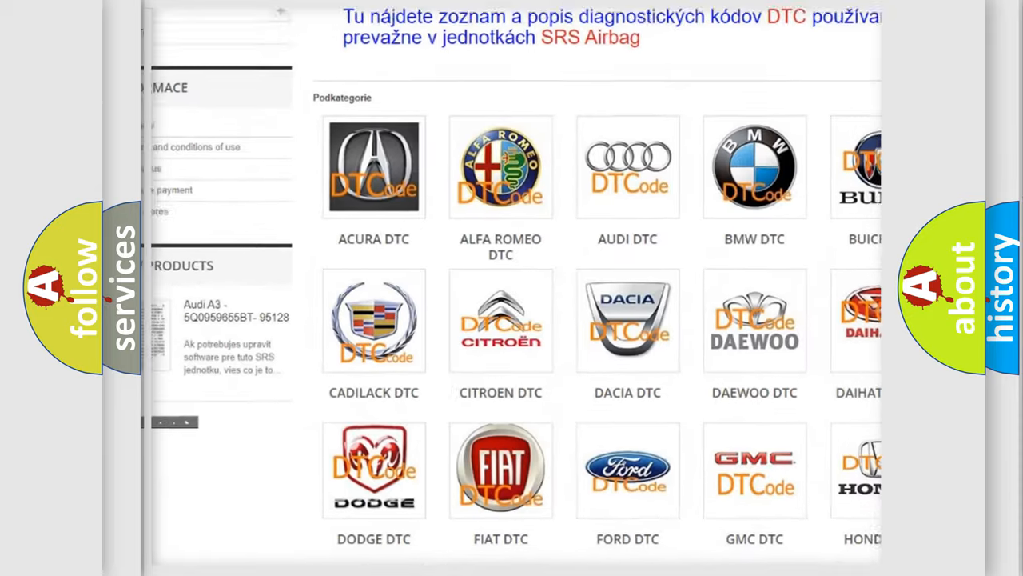
{"action": "scroll", "scroll_direction": "down", "scroll_amount": 3}
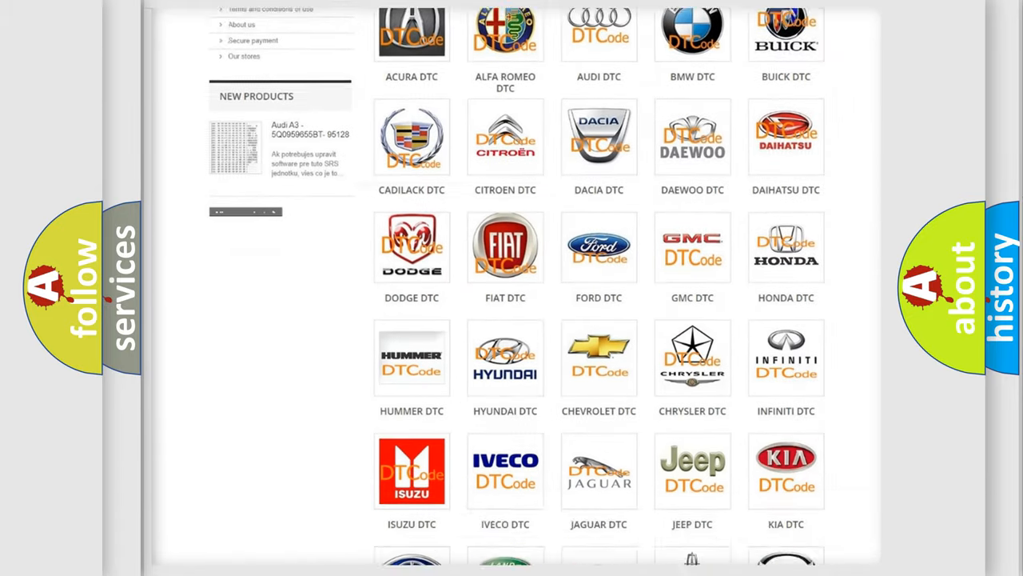
{"action": "scroll", "scroll_direction": "down", "scroll_amount": 3}
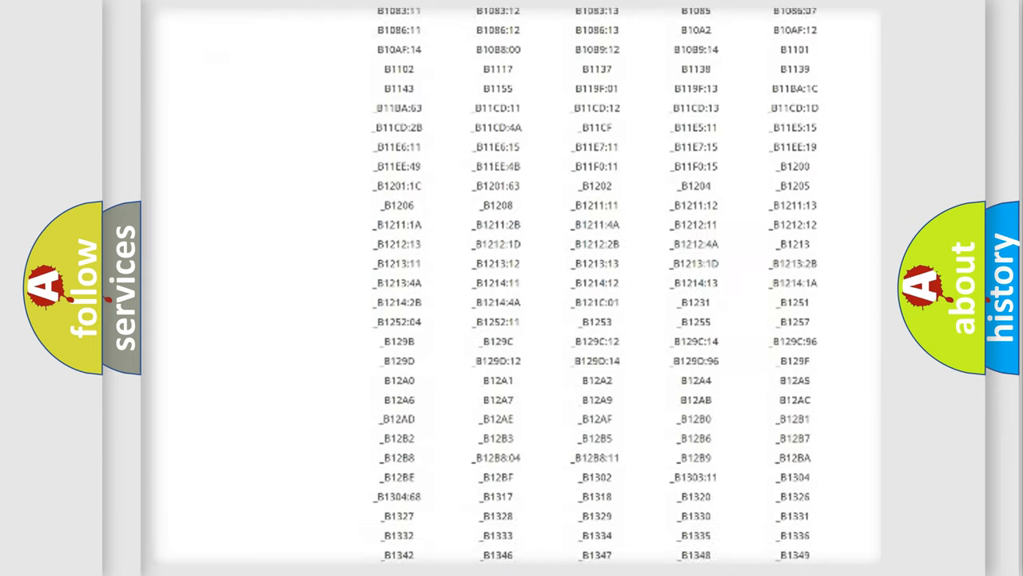
{"action": "scroll", "scroll_direction": "down", "scroll_amount": 3}
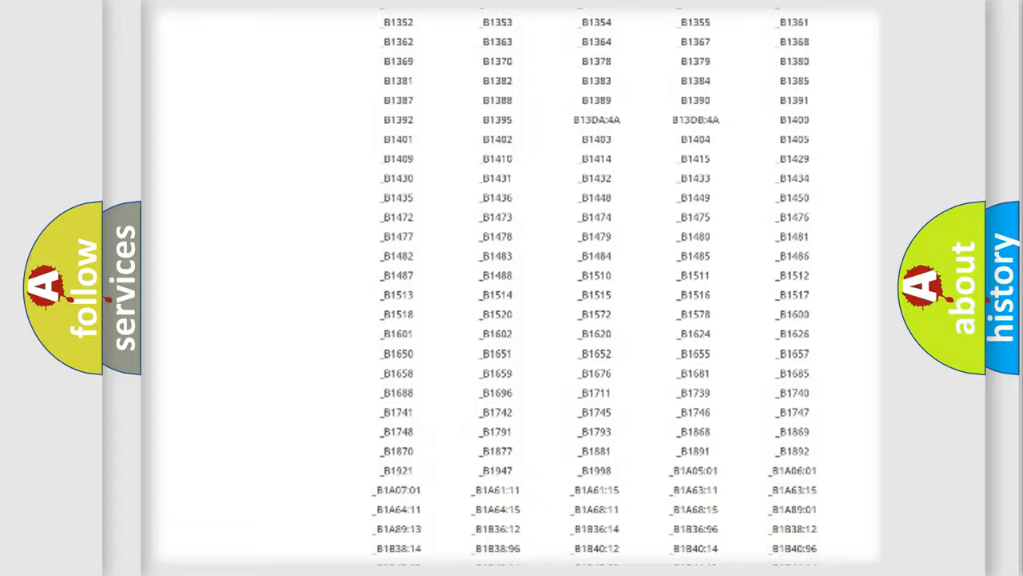
{"action": "scroll", "scroll_direction": "up", "scroll_amount": 3}
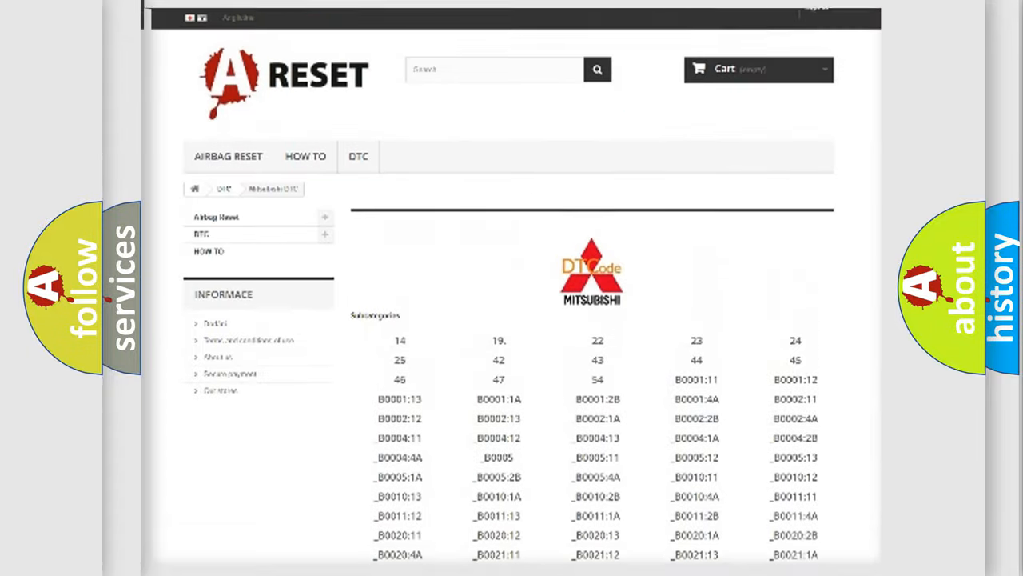
{"action": "scroll", "scroll_direction": "up", "scroll_amount": 3}
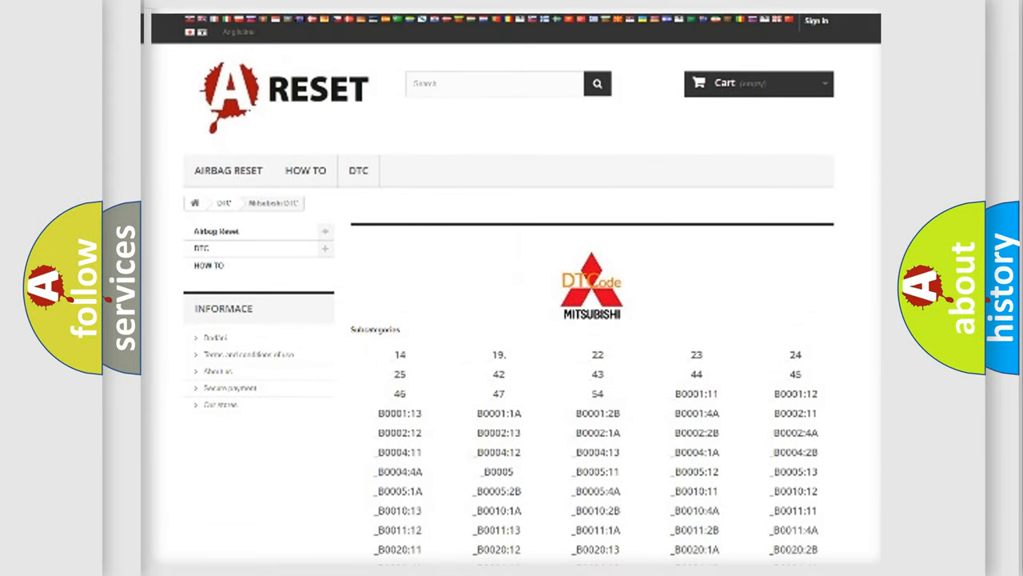